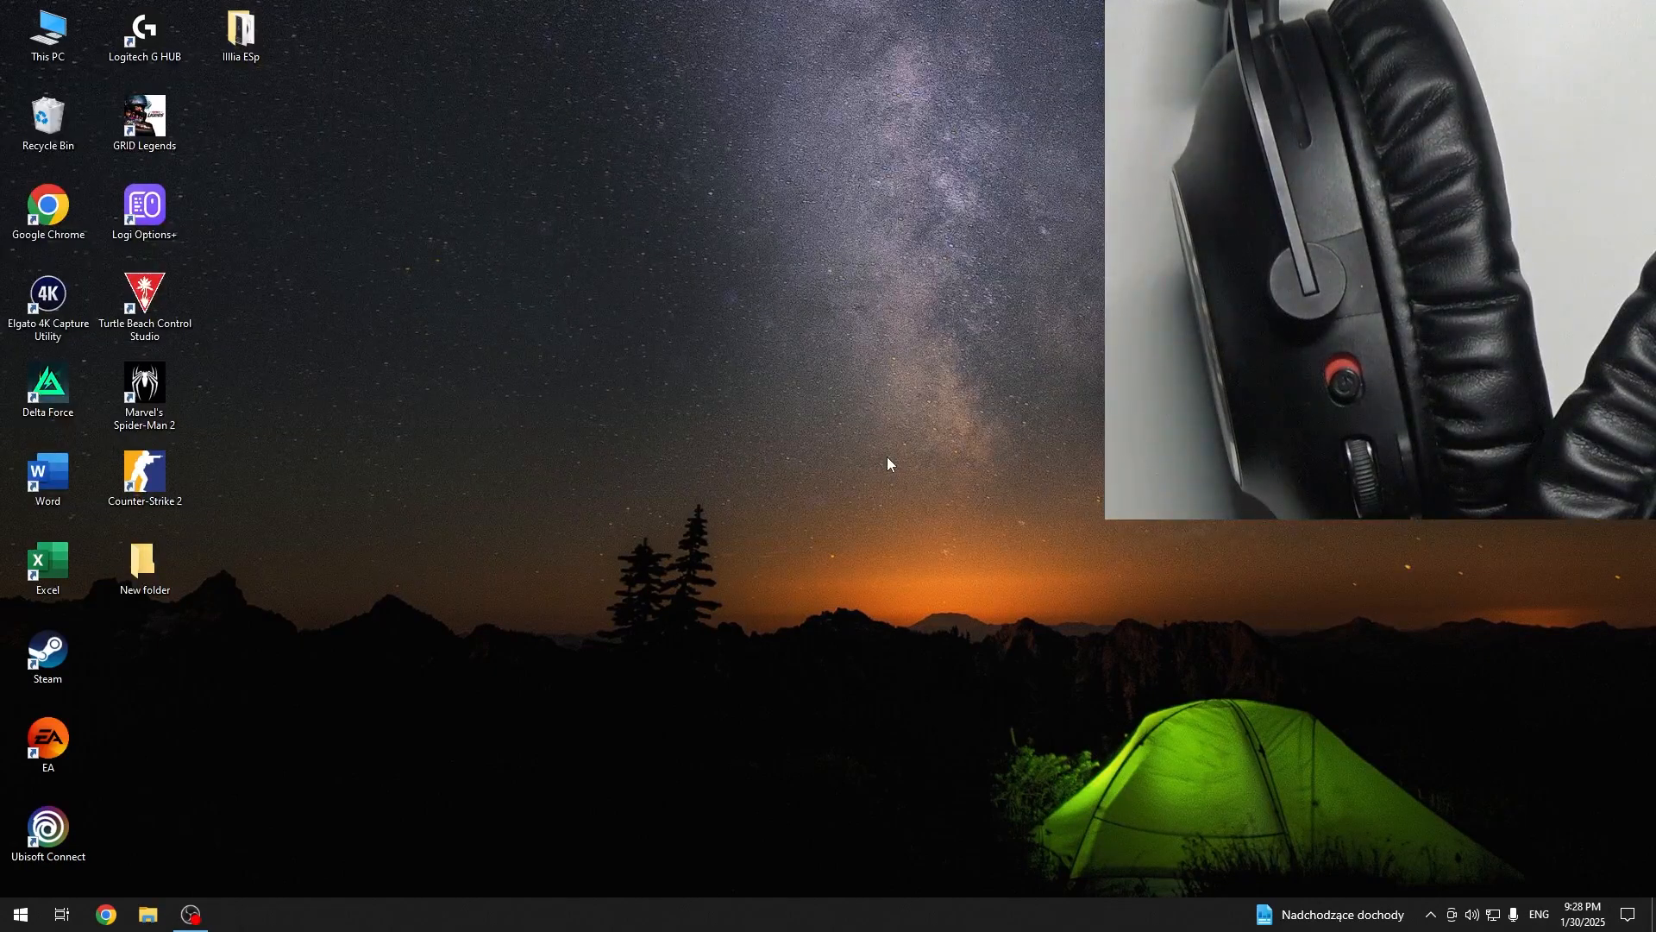
Reach Bluetooth & other devices settings via Start search 'bl' and begin adding a device
type("bl")
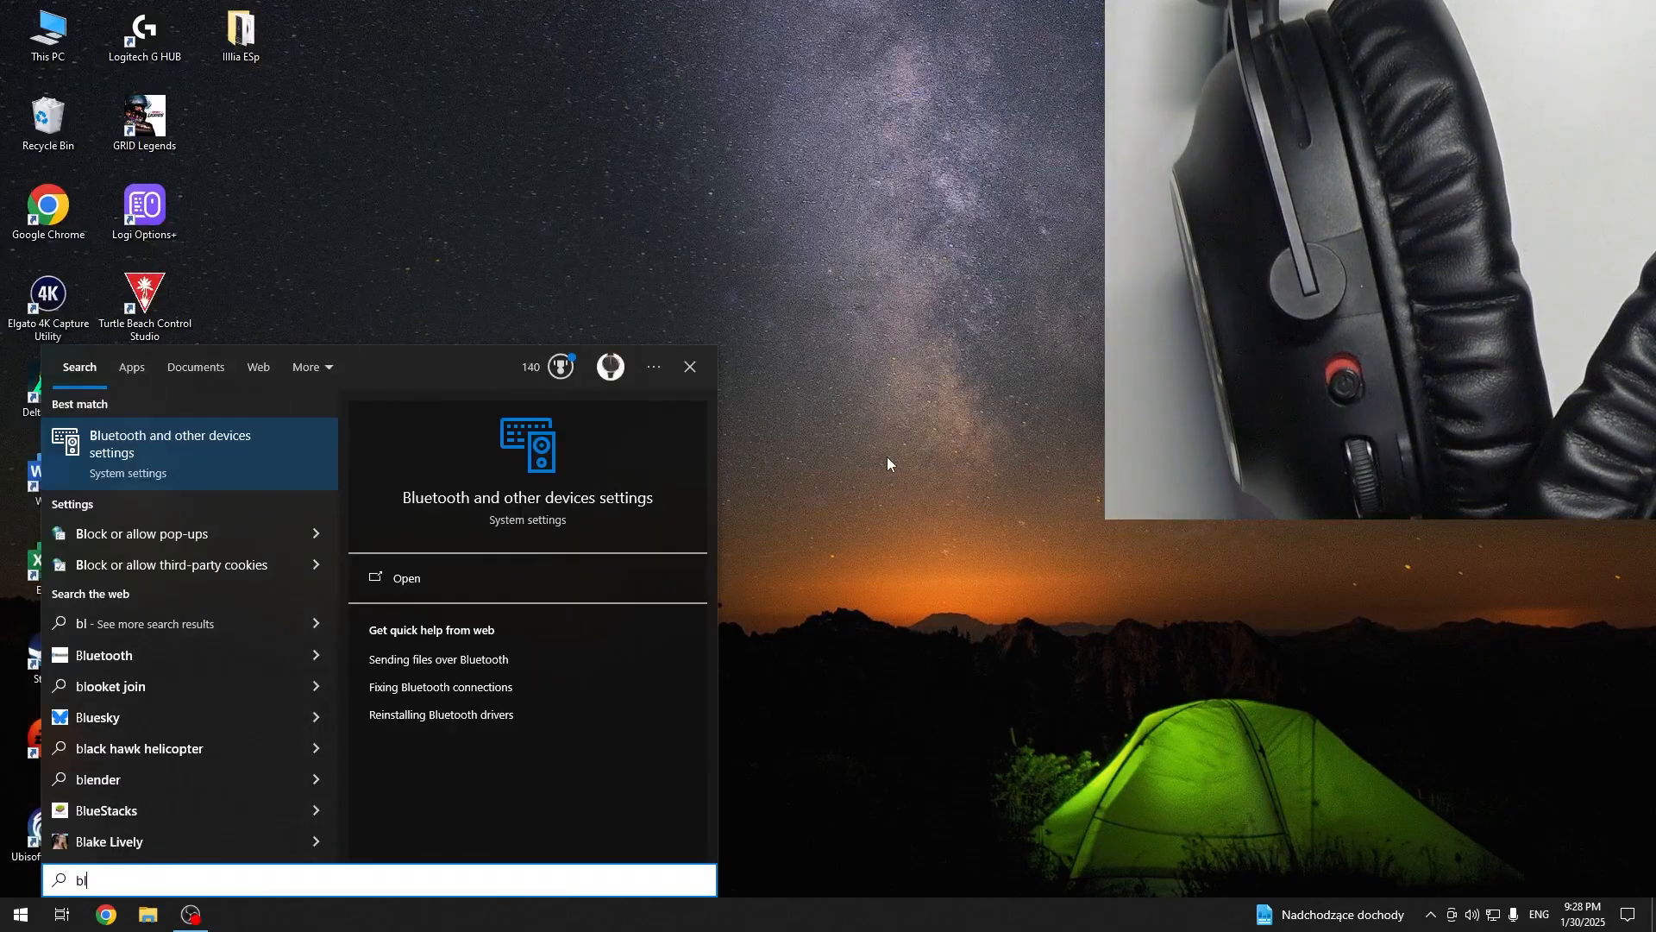
left_click(406, 578)
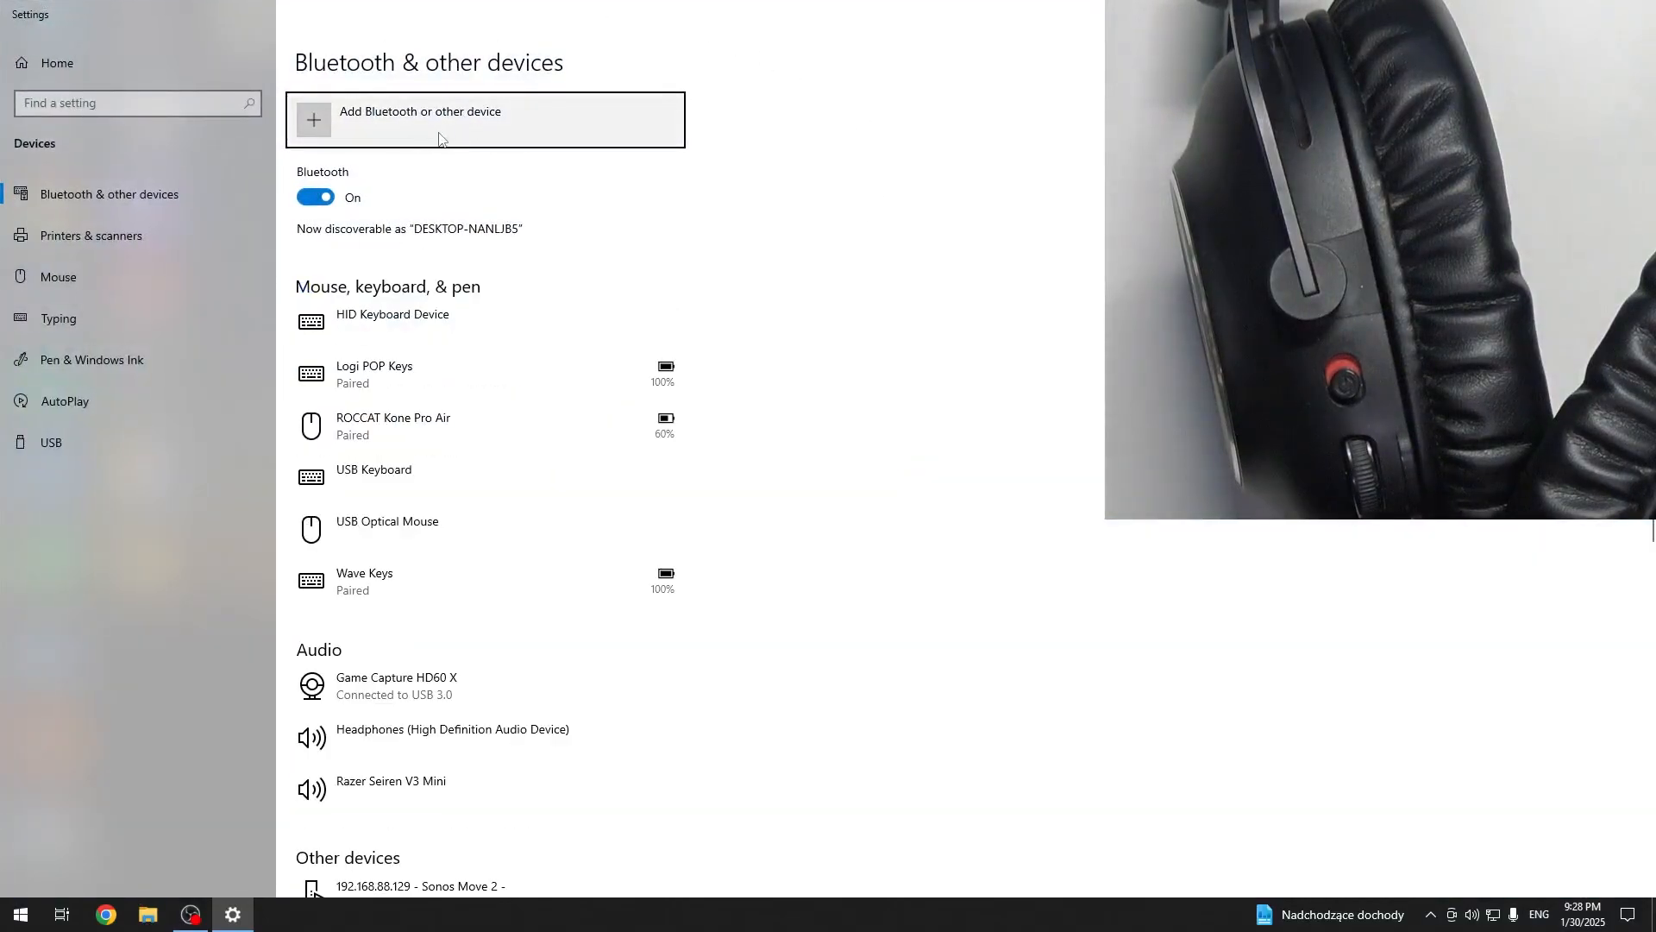
left_click(419, 119)
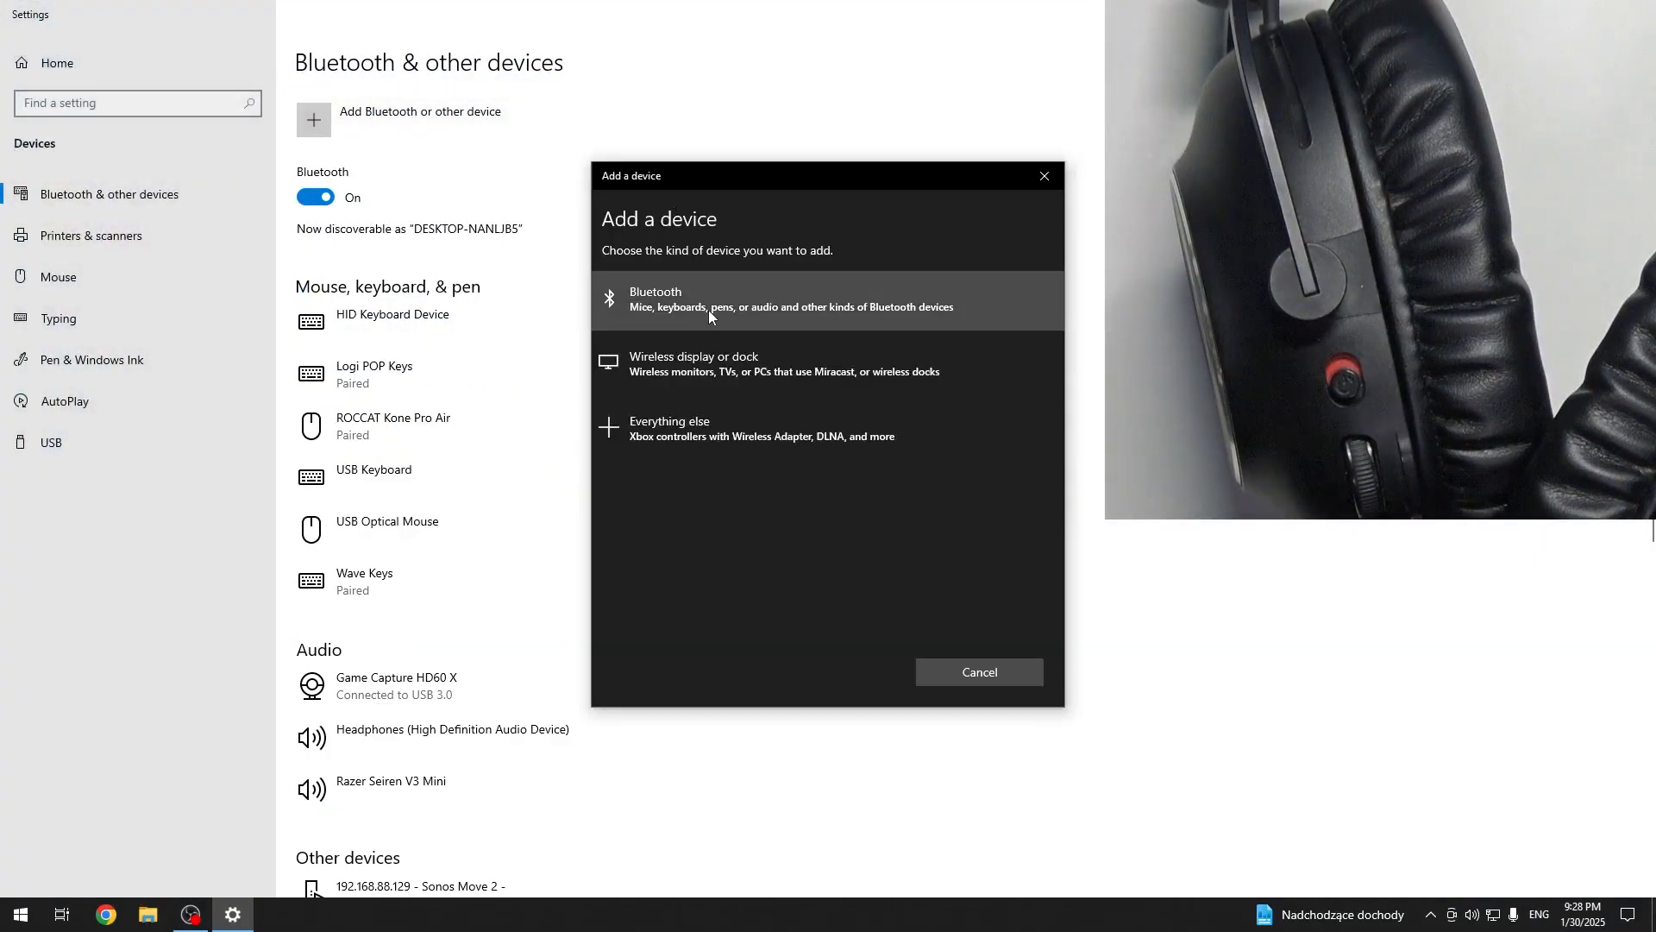
Choose Bluetooth as the device type so Windows scans for nearby devices
left_click(788, 300)
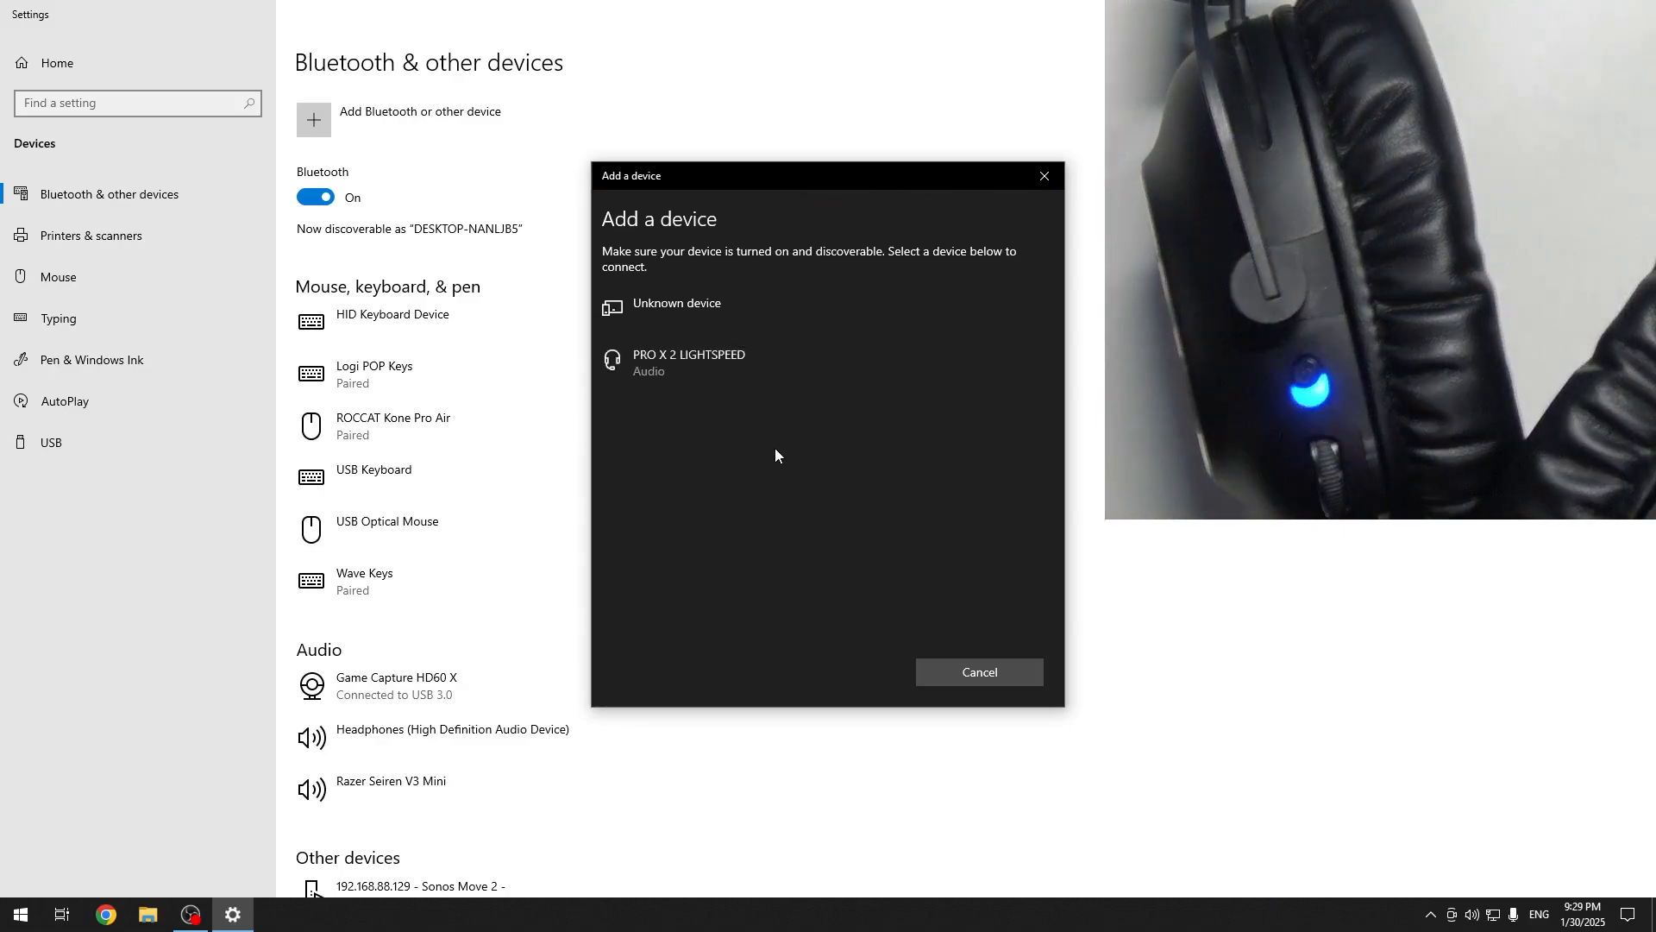
Pair the PRO X 2 LIGHTSPEED headset and close the pairing window with Done
left_click(688, 363)
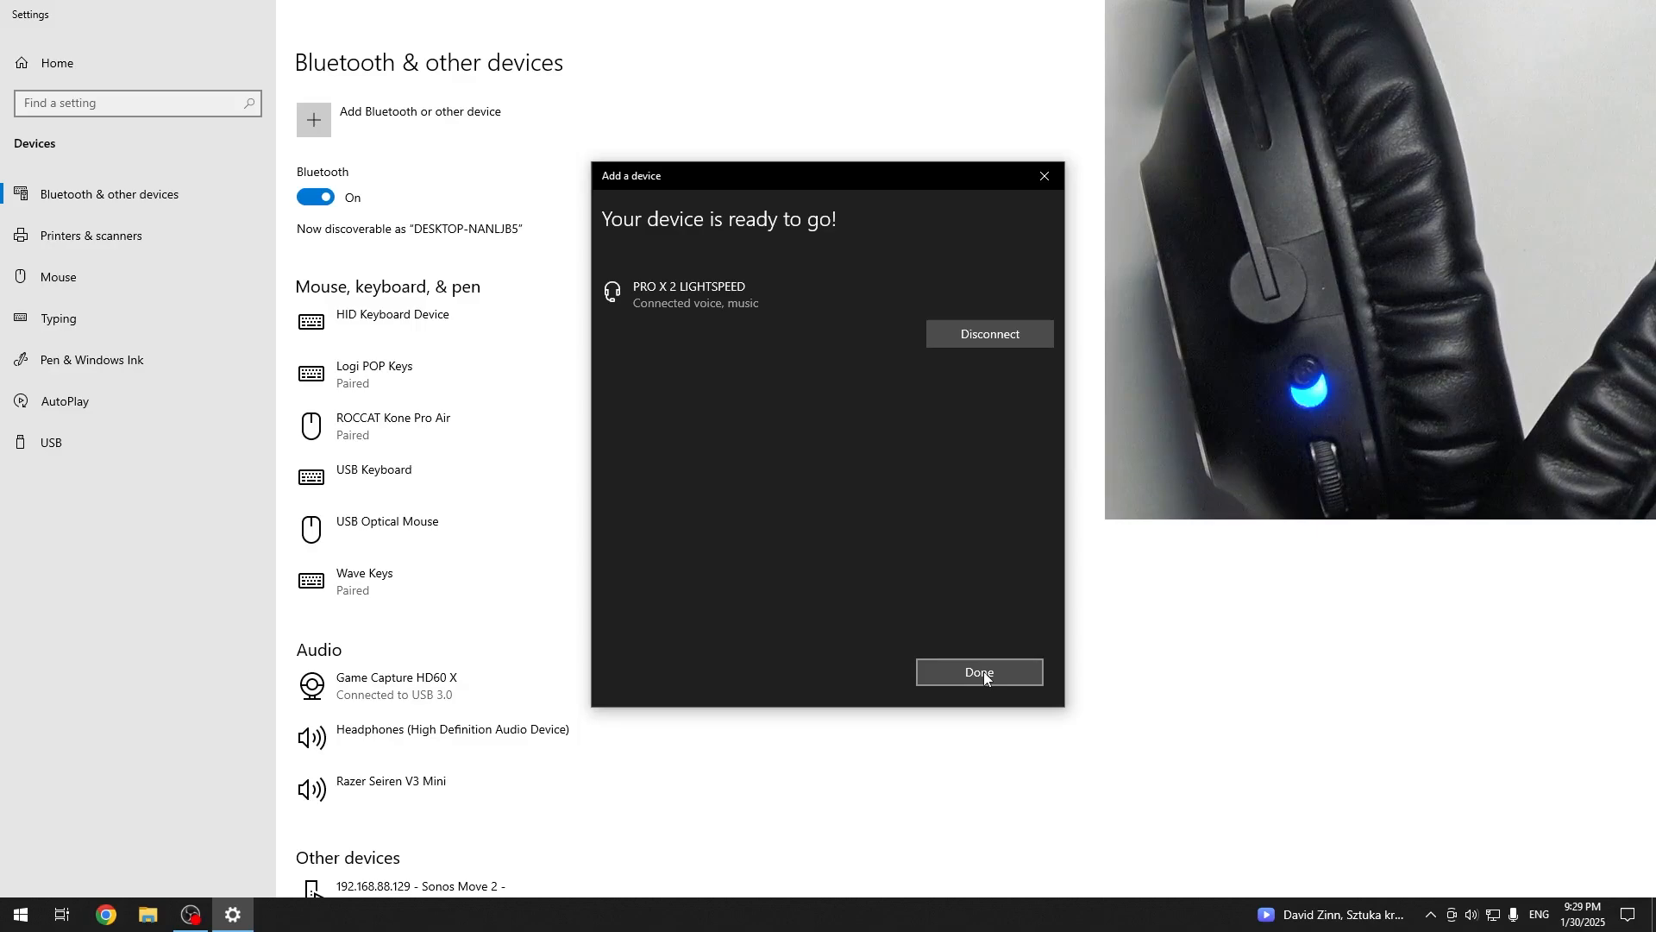
left_click(976, 671)
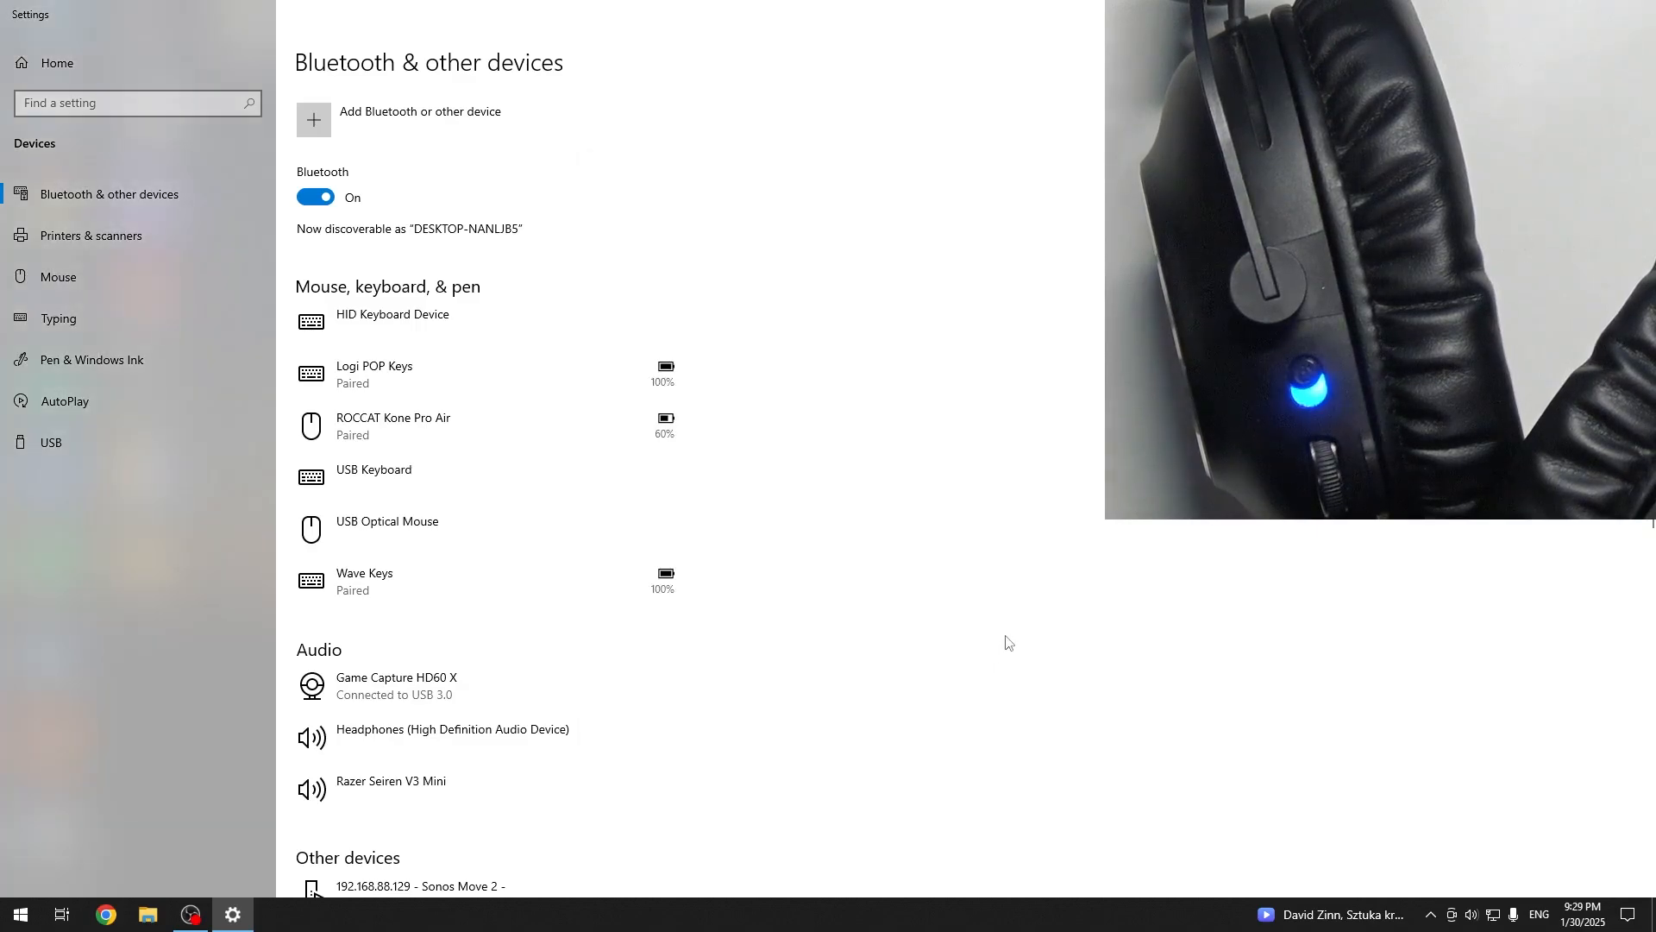